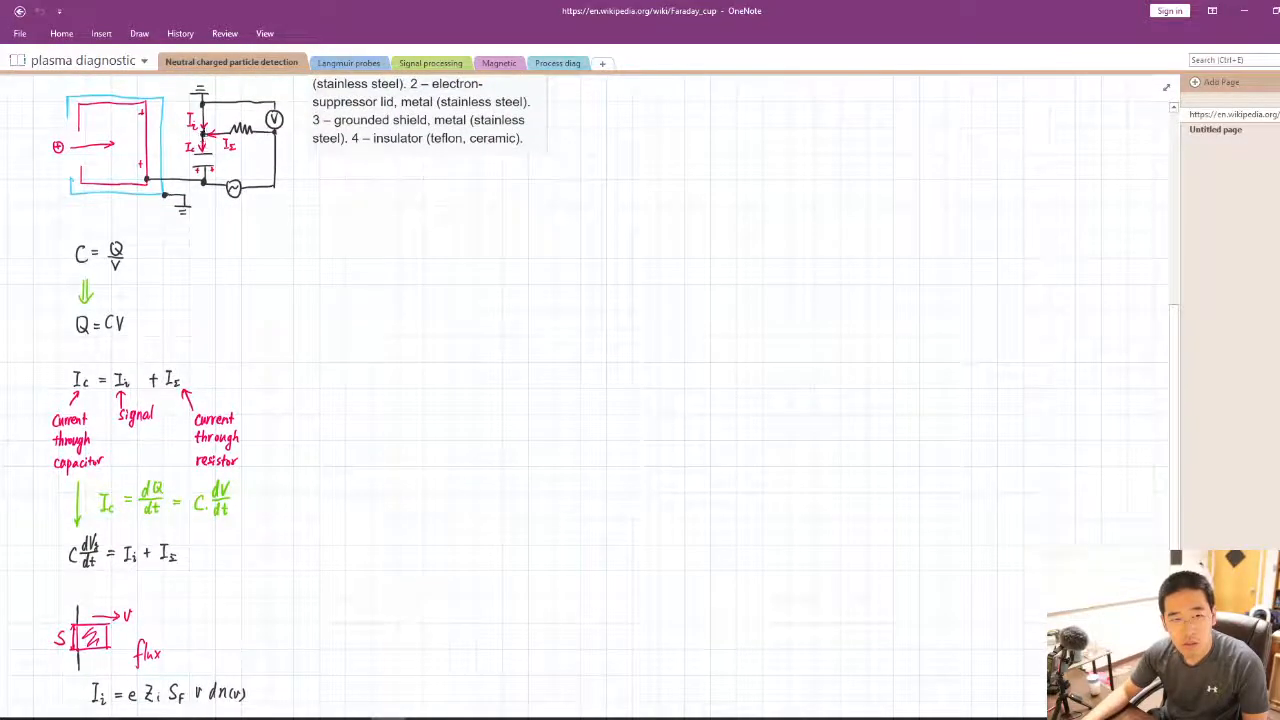
{"action": "scroll", "scroll_direction": "down", "scroll_amount": 3}
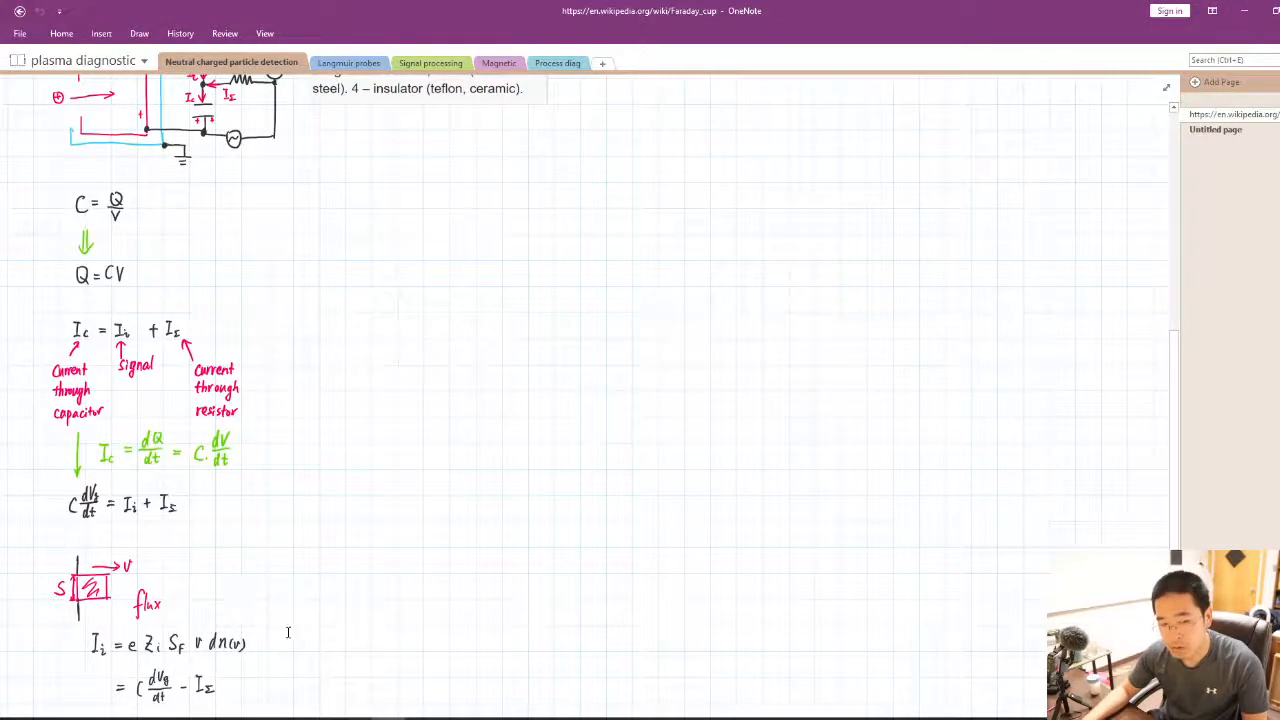
{"action": "scroll", "scroll_direction": "down", "scroll_amount": 3}
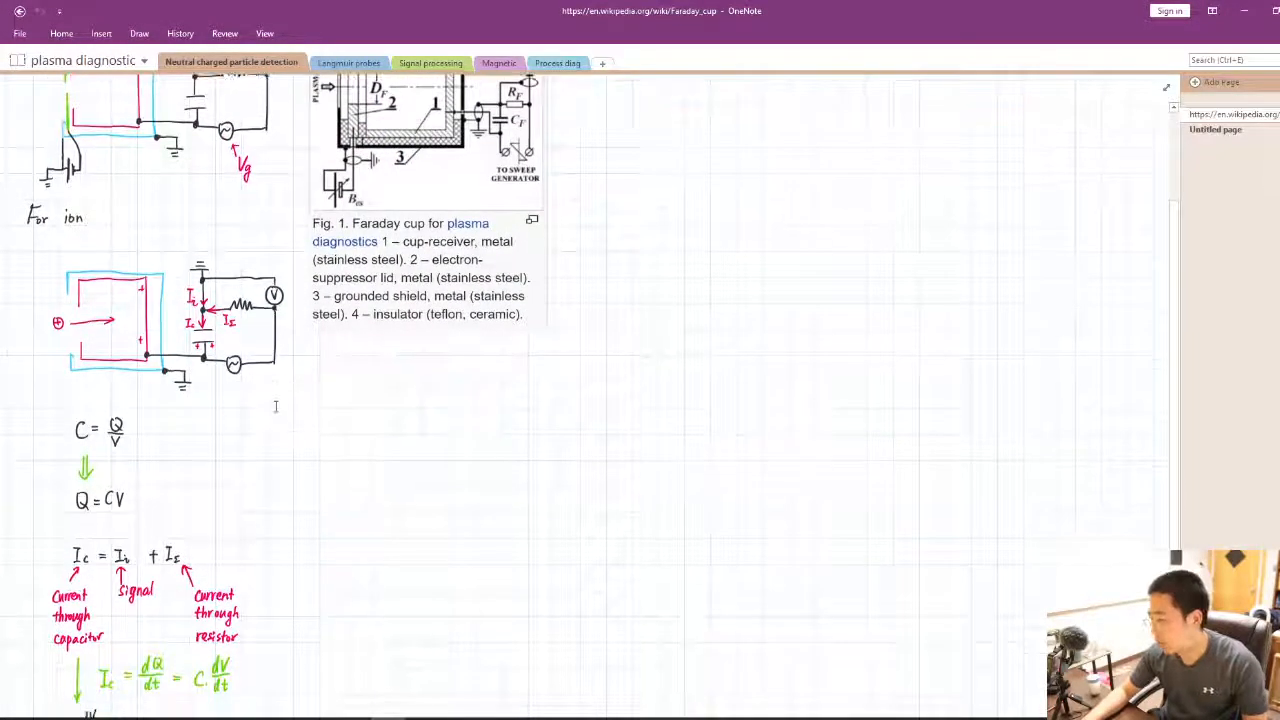
{"action": "scroll", "scroll_direction": "down", "scroll_amount": 3}
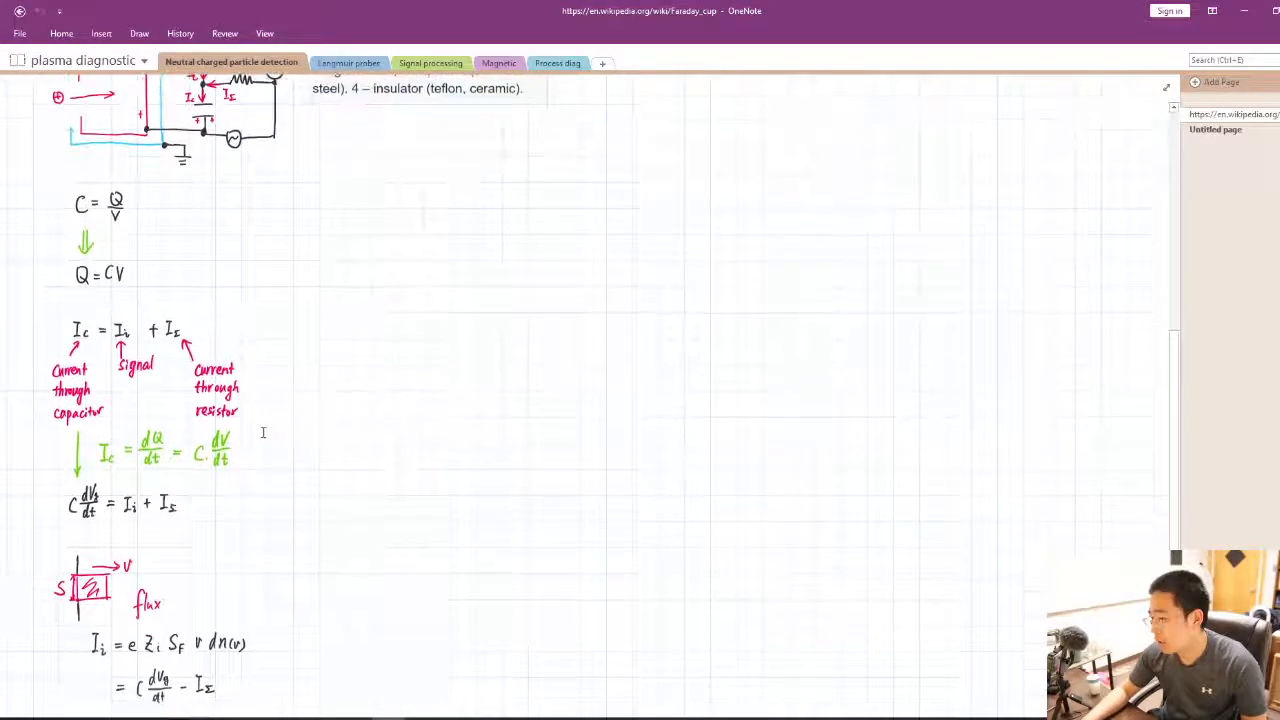